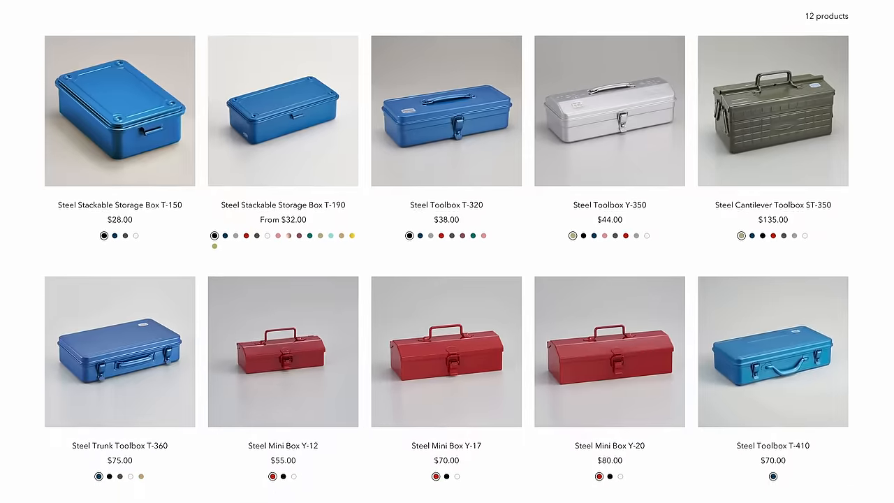
Step: Browse the Trusco ST-350-B listing and view the photo of the toolbox filled with tools
{"action": "scroll", "scroll_direction": "down", "scroll_amount": 3}
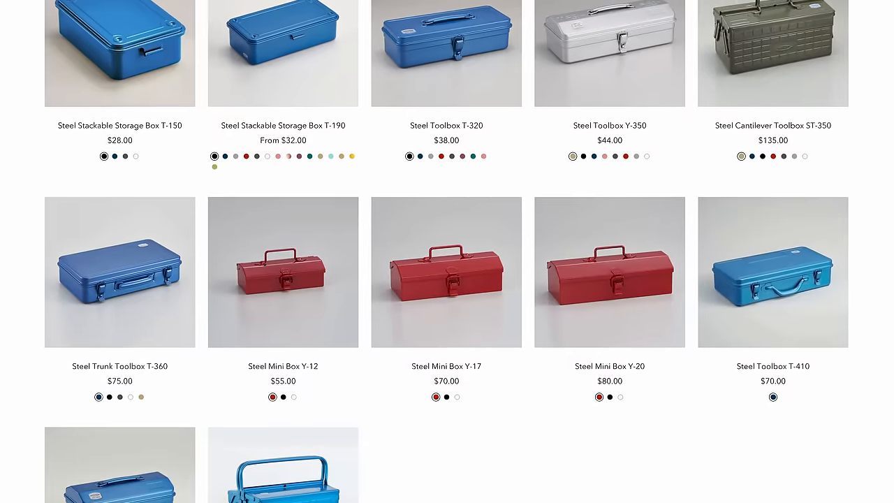
{"action": "scroll", "scroll_direction": "down", "scroll_amount": 3}
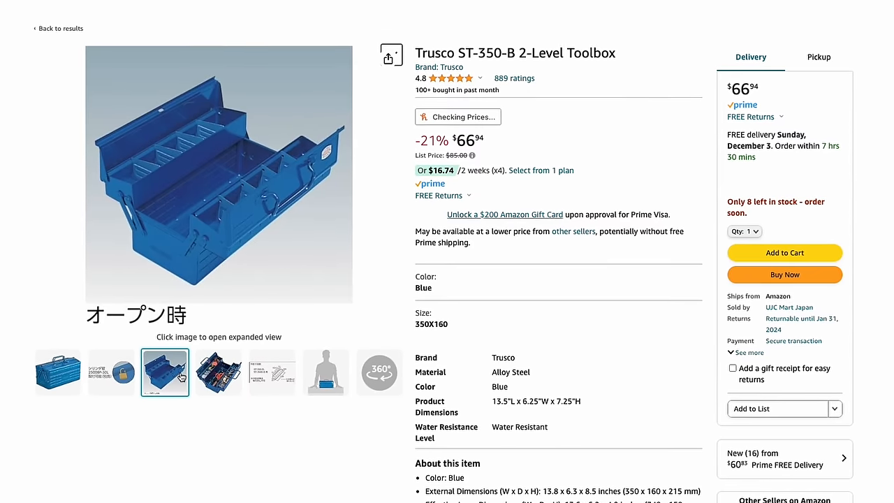
{"action": "left_click", "coordinate": [223, 369]}
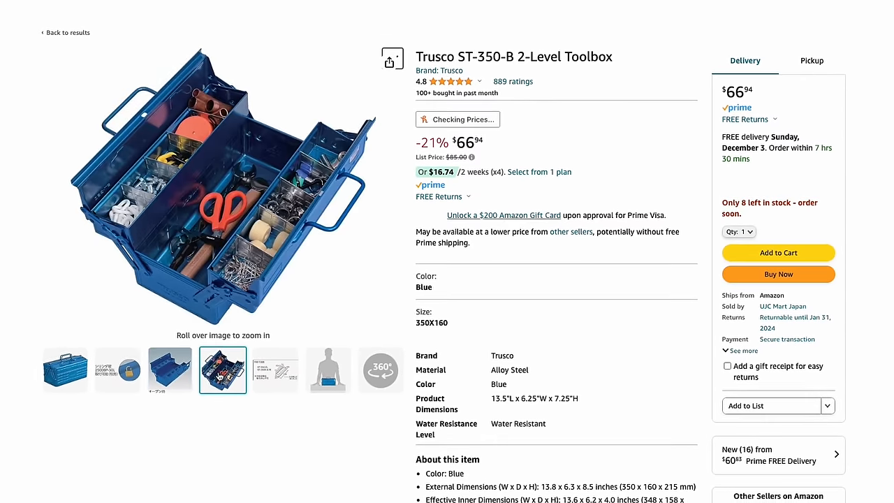
Step: Return to the Amazon search results for Toyo and Trusco steel toolboxes and browse them
{"action": "left_click", "coordinate": [67, 32]}
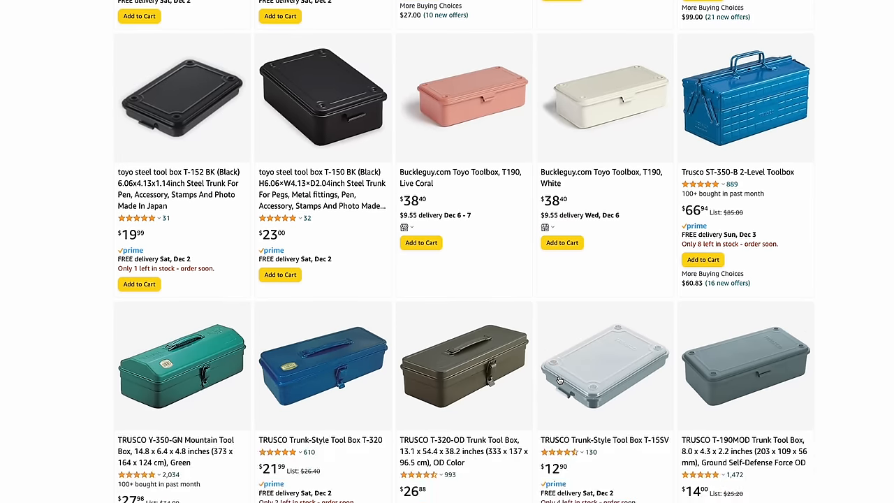
{"action": "scroll", "scroll_direction": "down", "scroll_amount": 3}
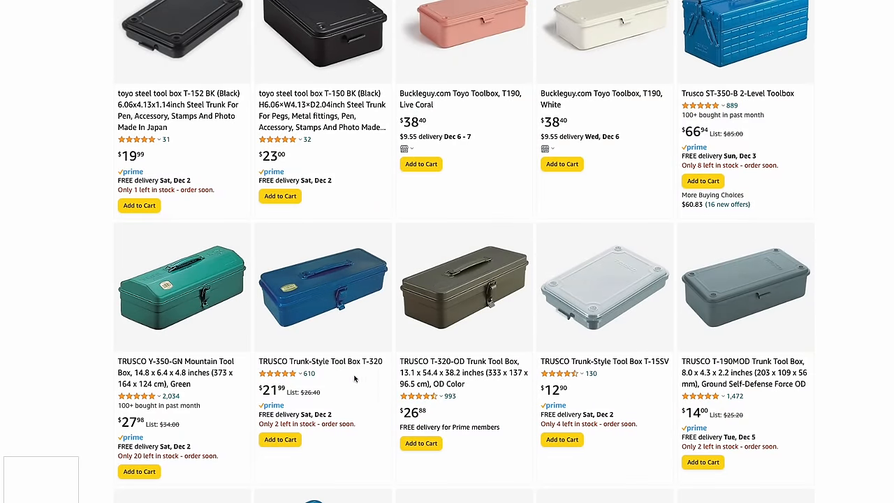